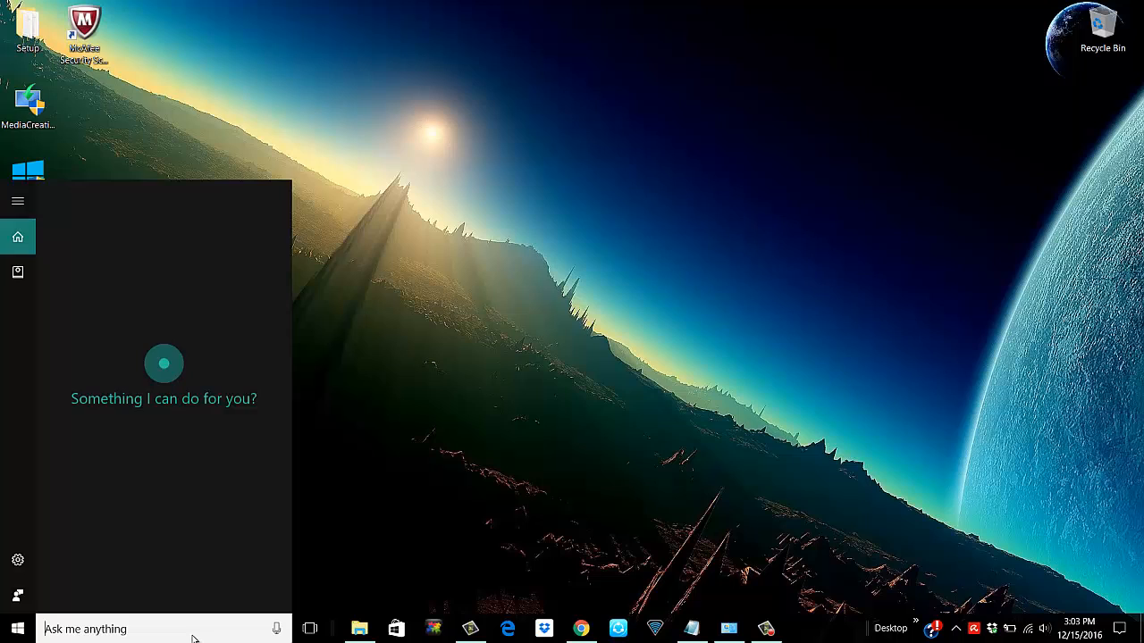
# Step: Search the Start menu for 'cmd' so Command Prompt appears as the best match
pyautogui.write('cmd')
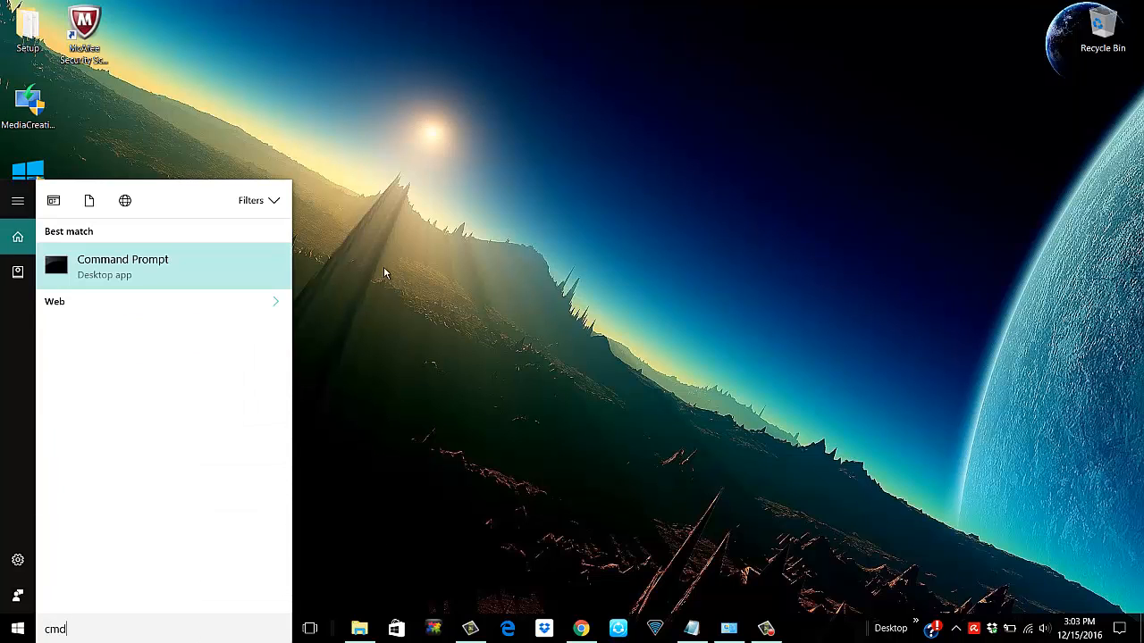
pyautogui.moveTo(231, 291)
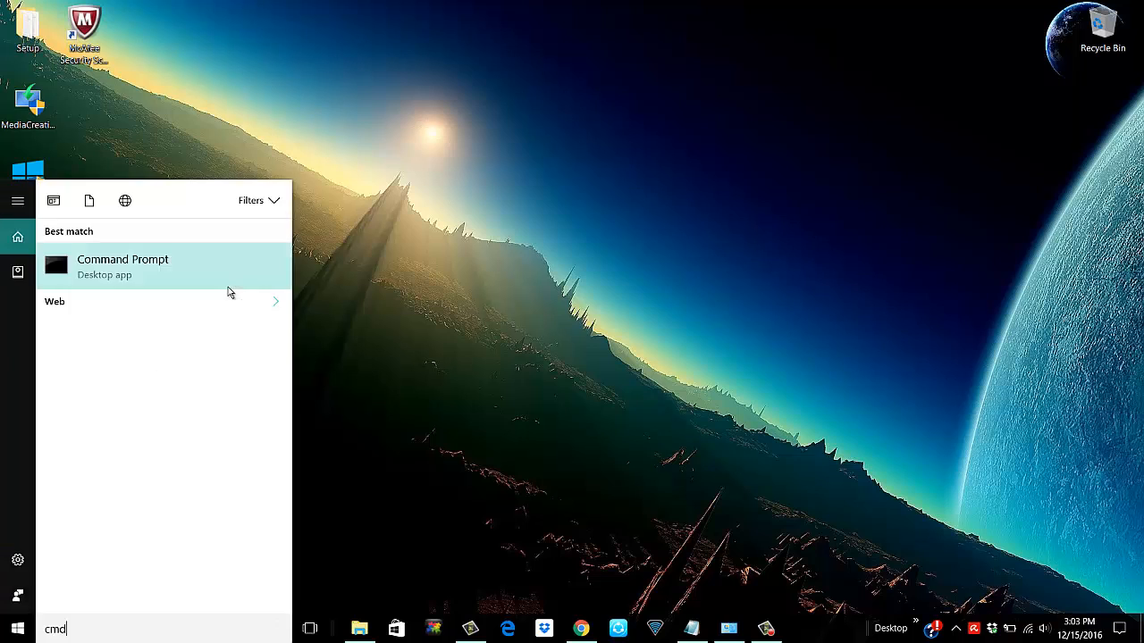
# Step: Launch Command Prompt as administrator and position its window on the desktop
pyautogui.click(121, 264)
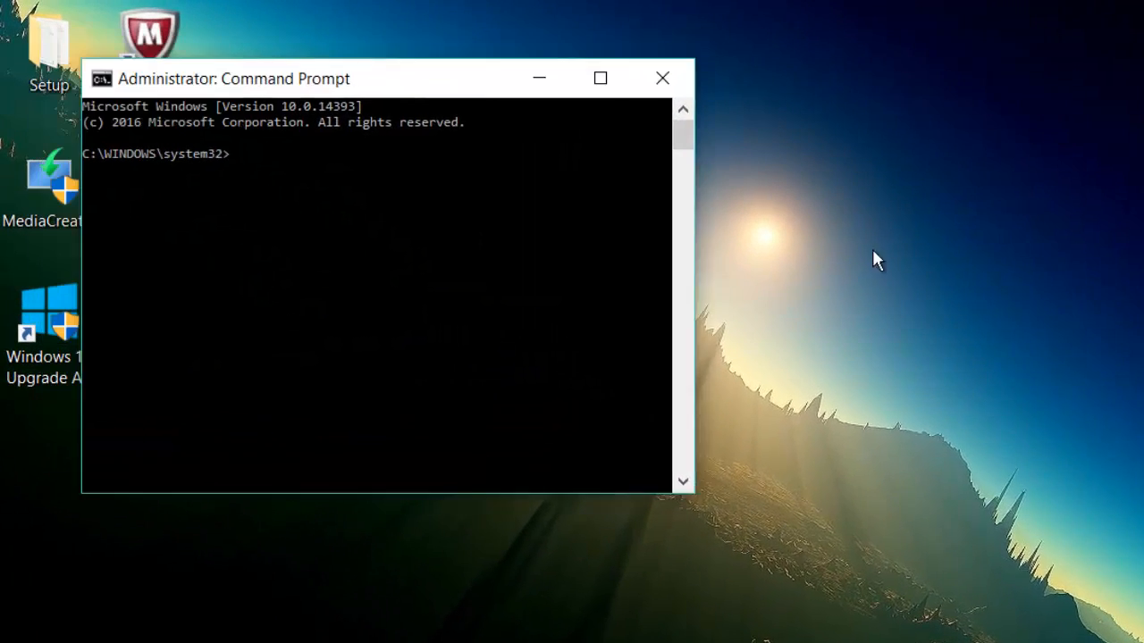
pyautogui.moveTo(232, 78); pyautogui.dragTo(693, 304)
pyautogui.write('wmic')
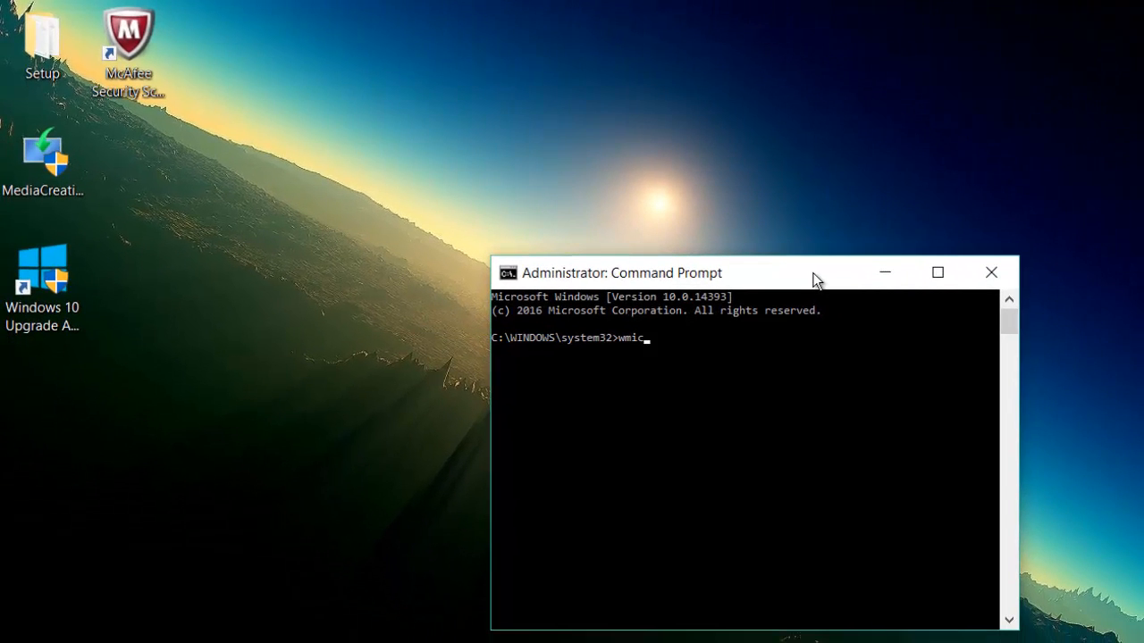
# Step: Enter 'wmic path softwarelicensingservice get OA3xOriginal' at the prompt without running it
pyautogui.write('path softwarelicensing')
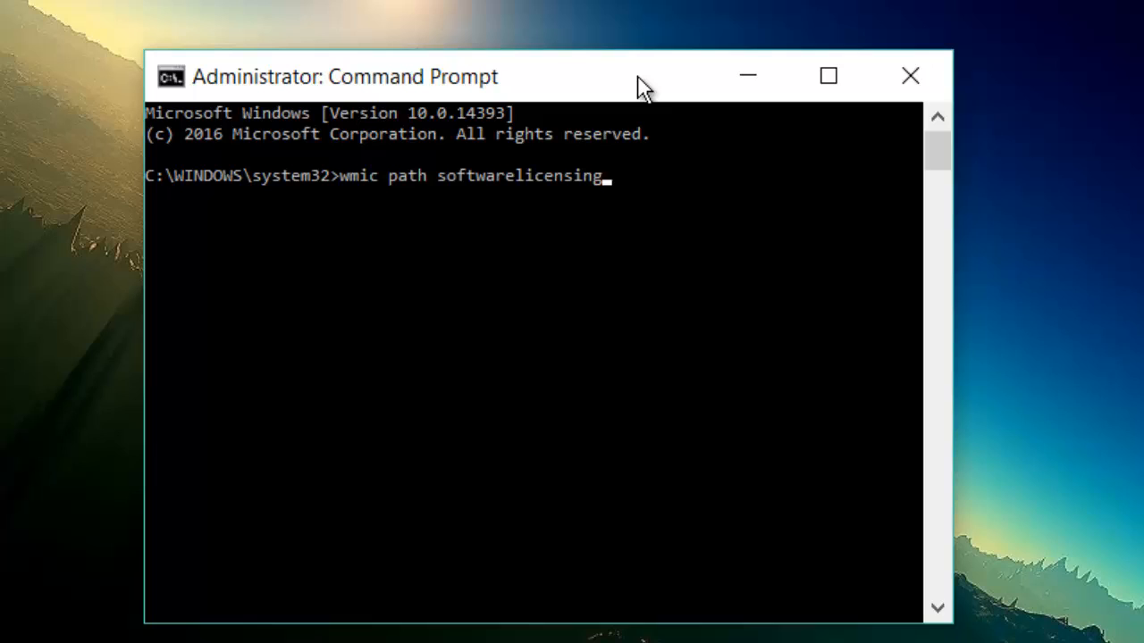
pyautogui.write('service')
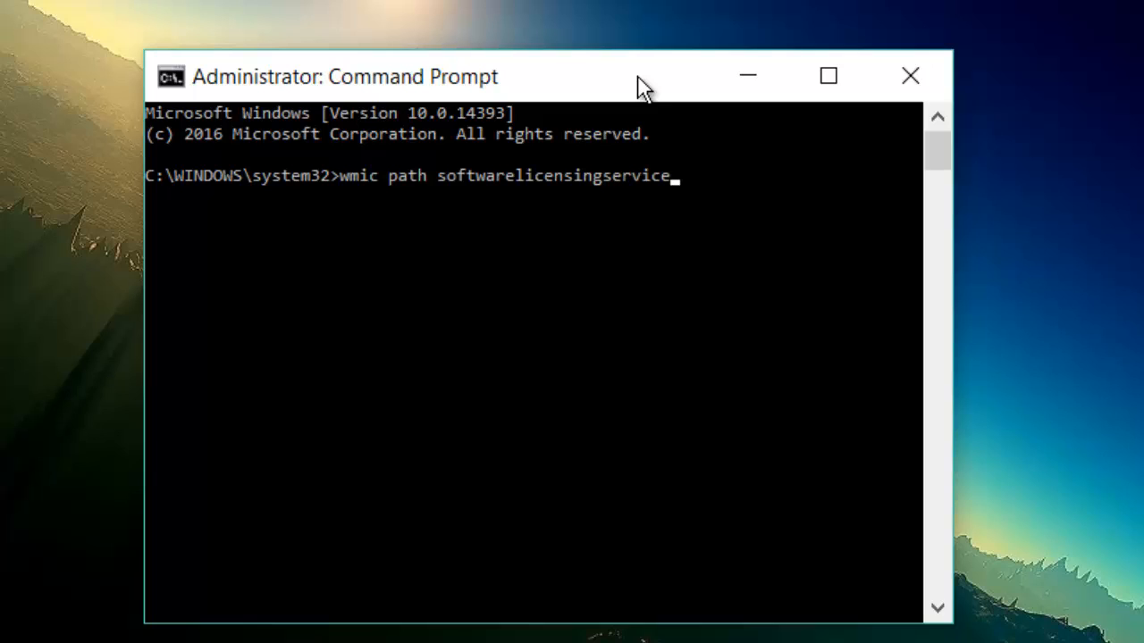
pyautogui.write('get')
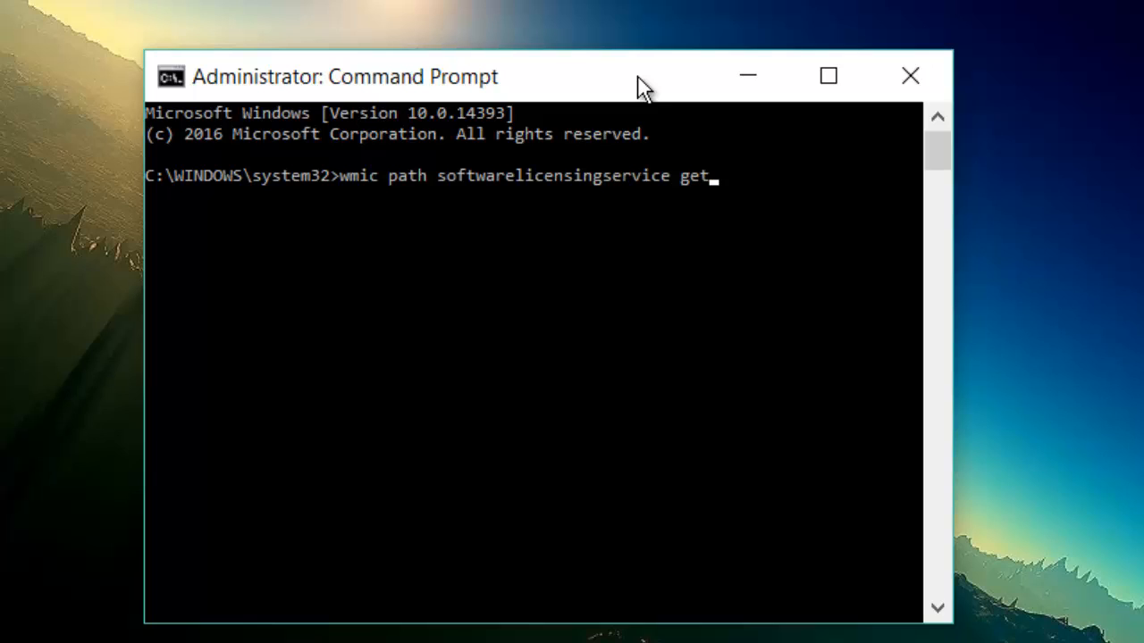
pyautogui.write('OA')
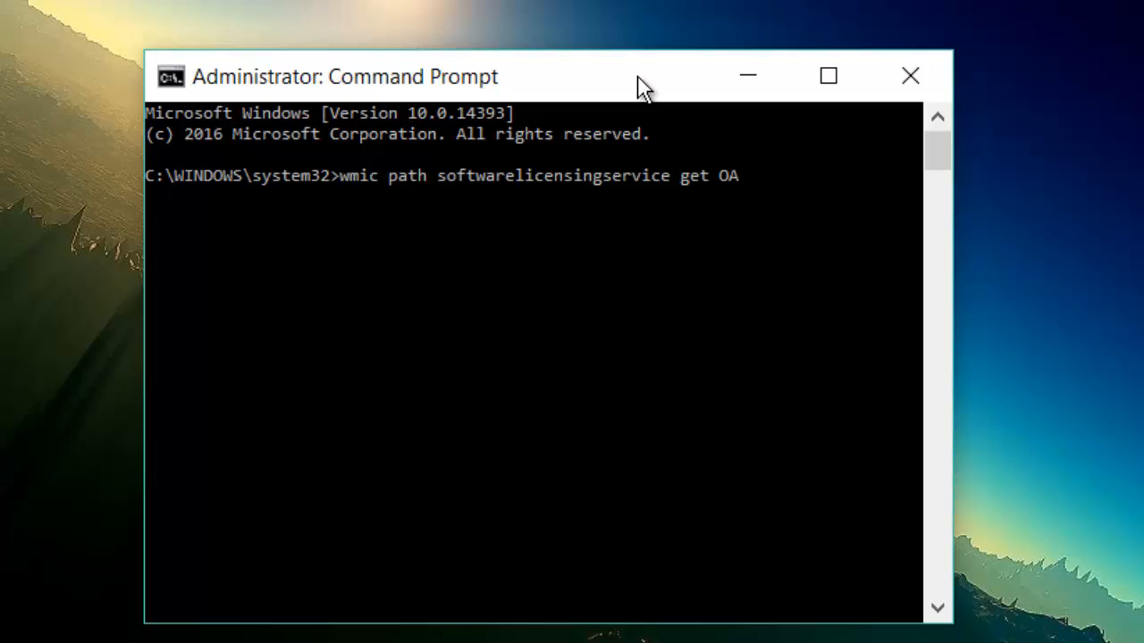
pyautogui.write('3x')
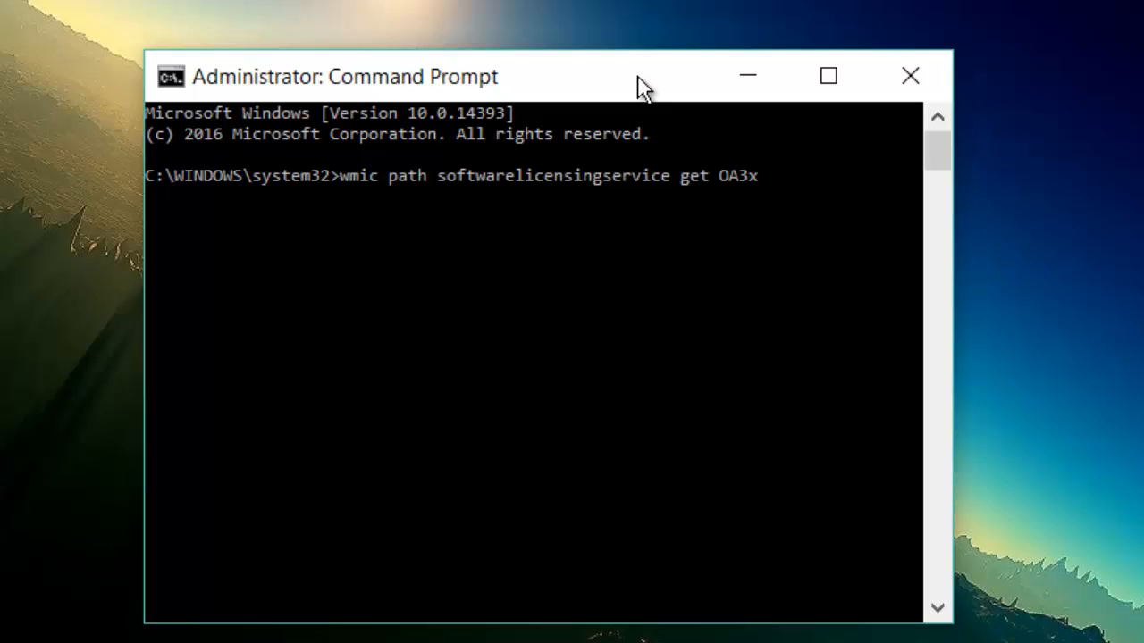
pyautogui.write('Origi')
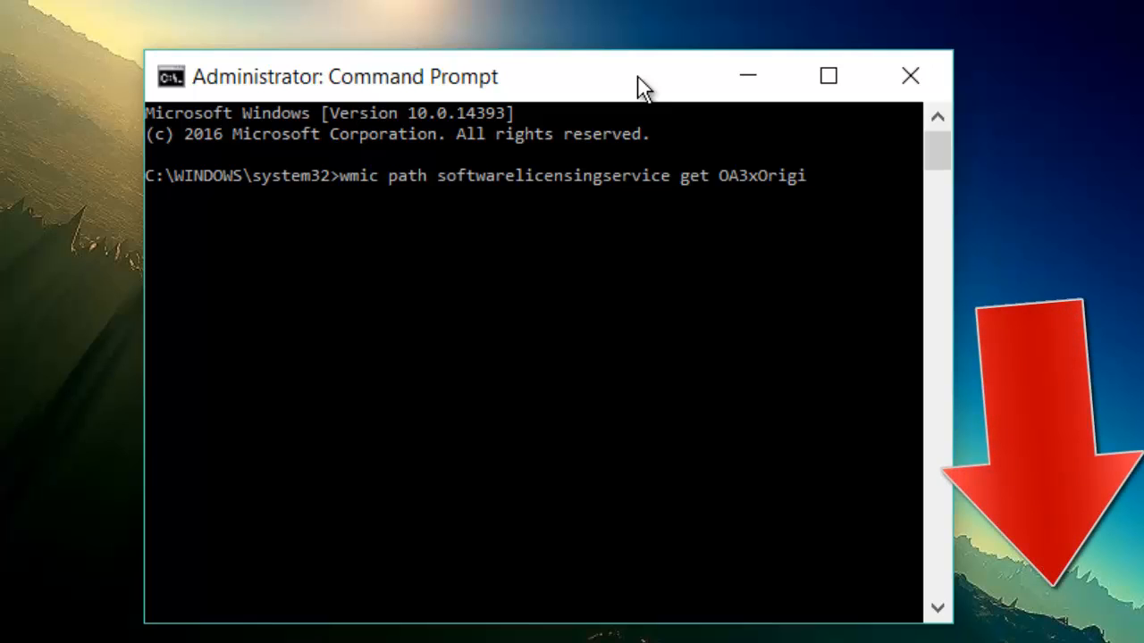
pyautogui.write('nal')
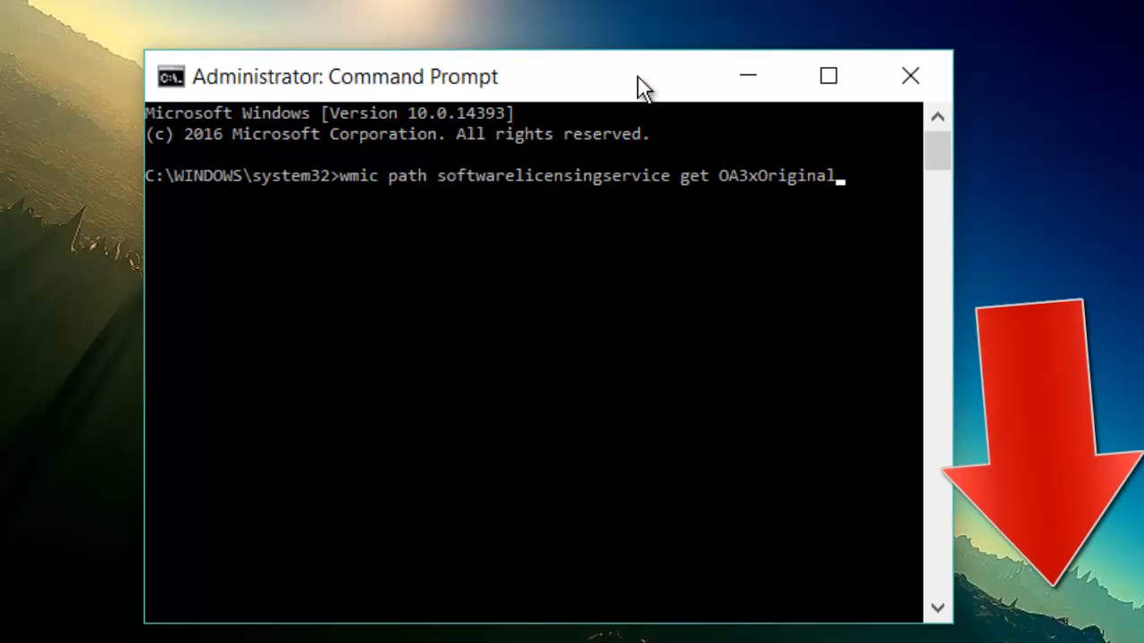
# Step: Complete the query as OA3xOriginalProductKey and run it to display the original product key
pyautogui.write('Productkey')
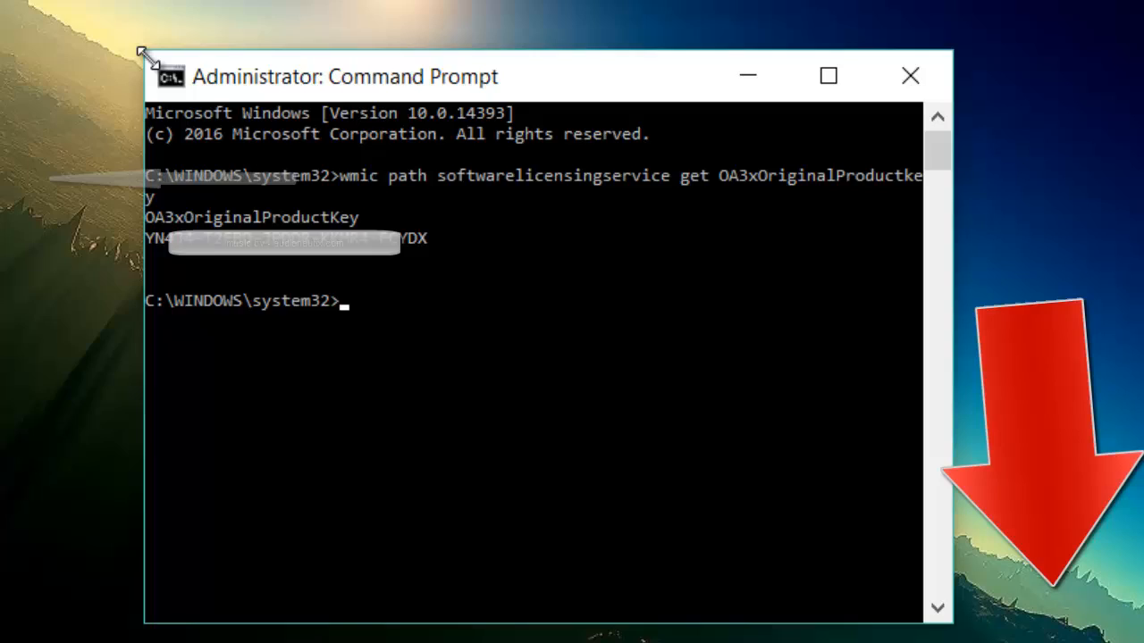
pyautogui.moveTo(143, 53); pyautogui.dragTo(26, 18)
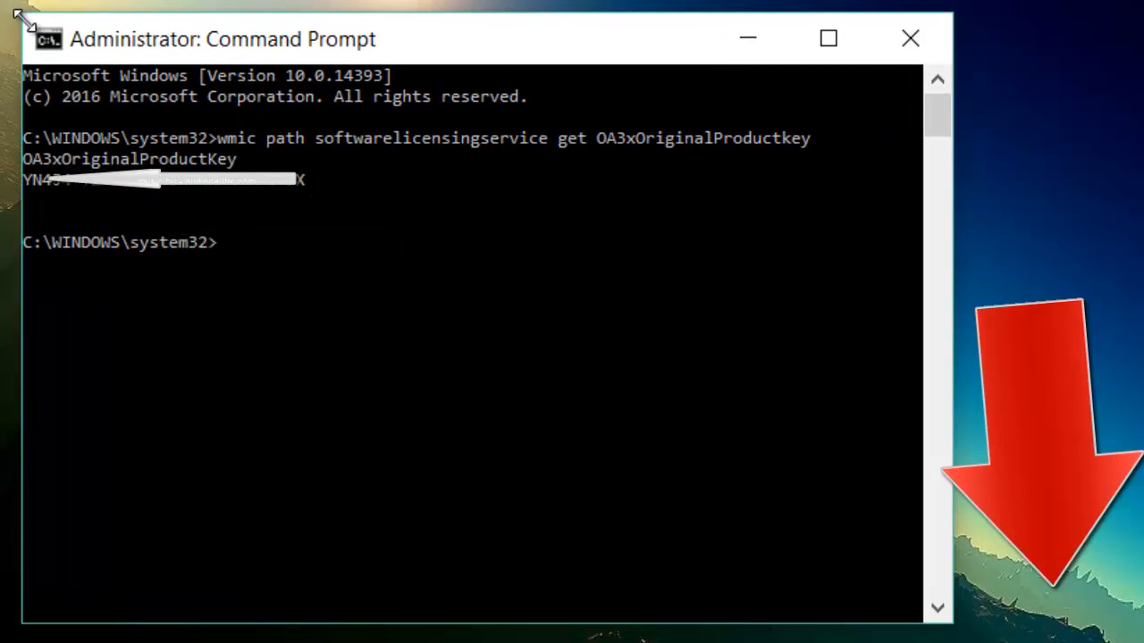
pyautogui.moveTo(161, 143)
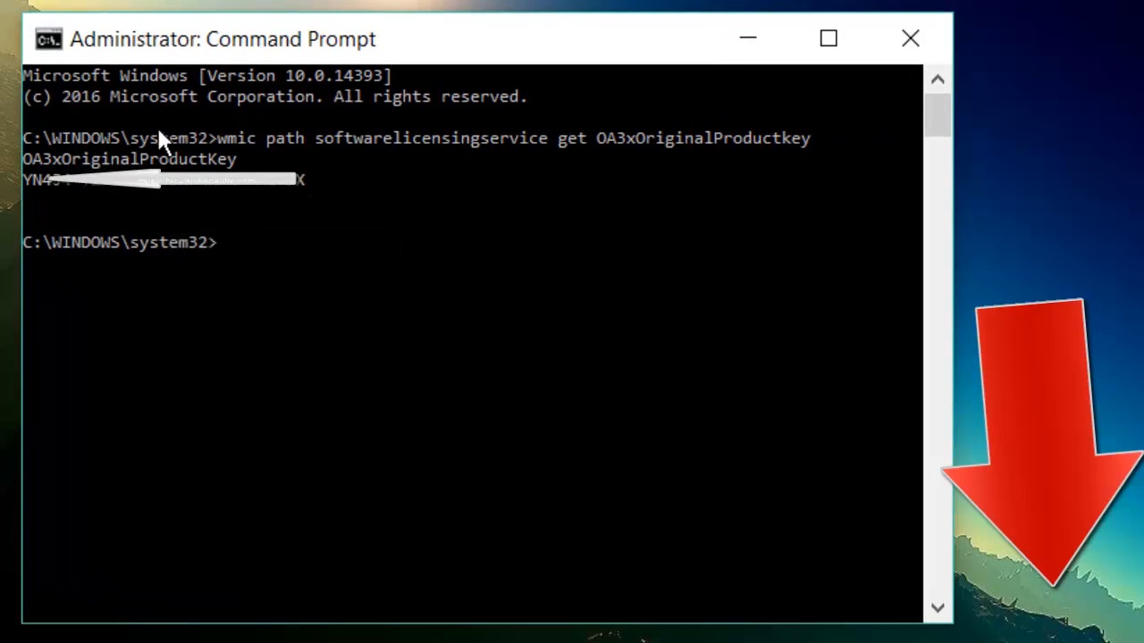